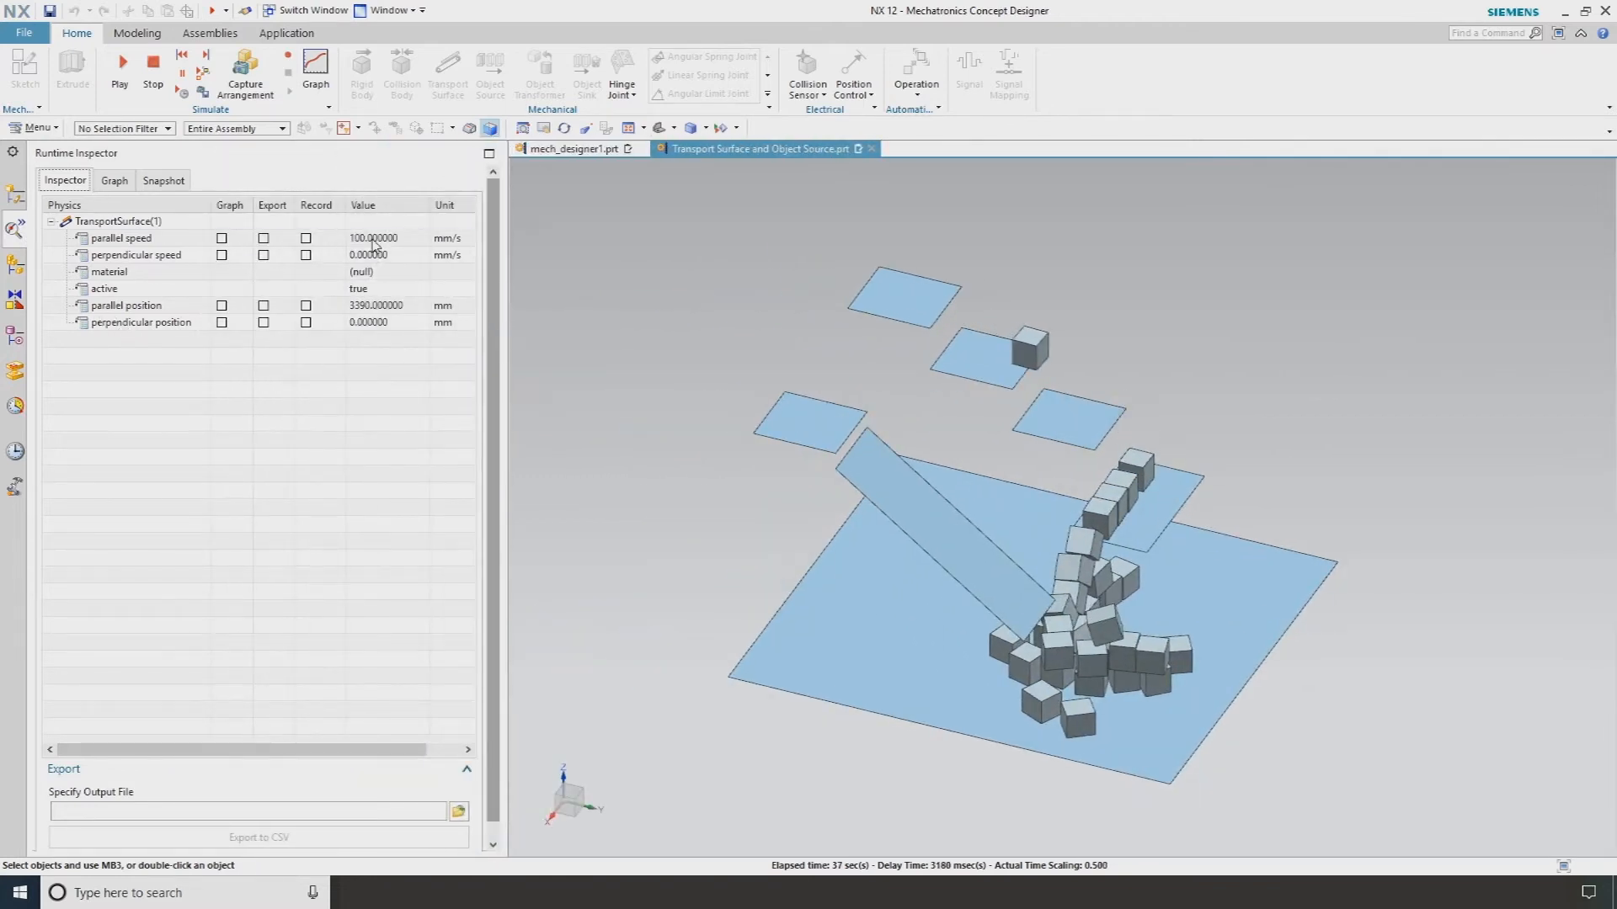
type("500")
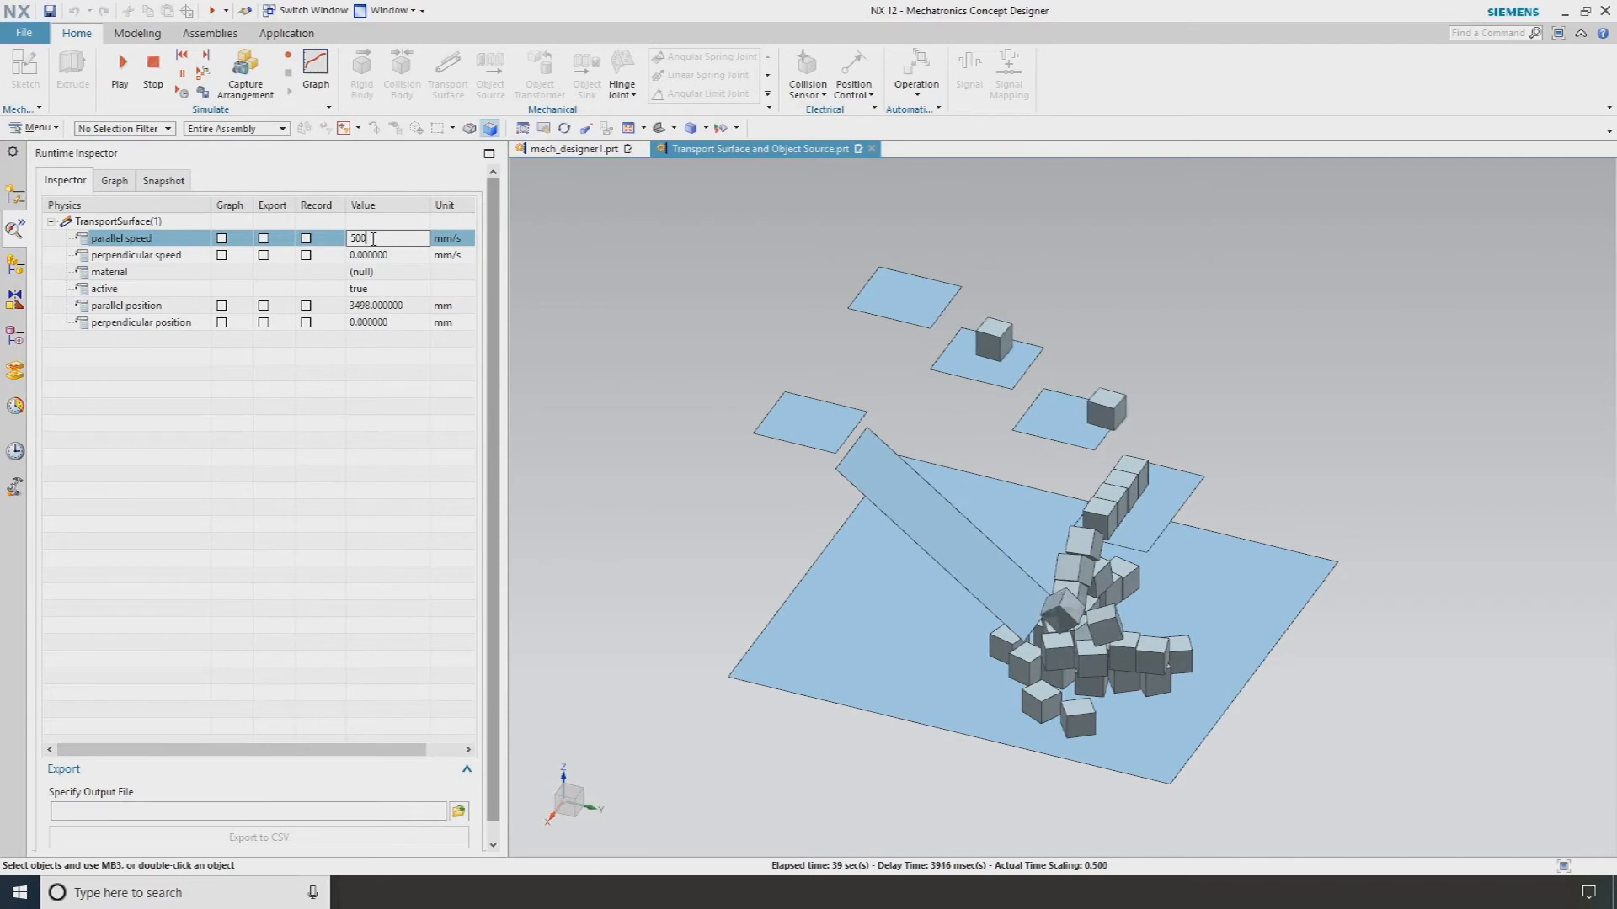